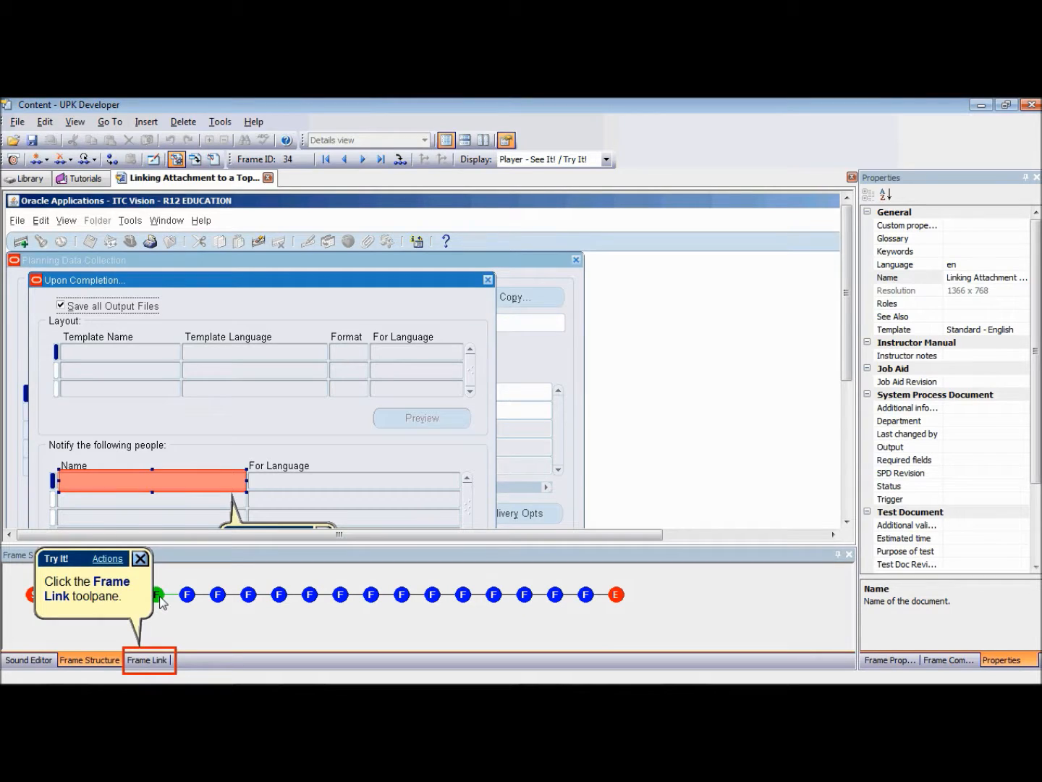
mouse_move(188, 671)
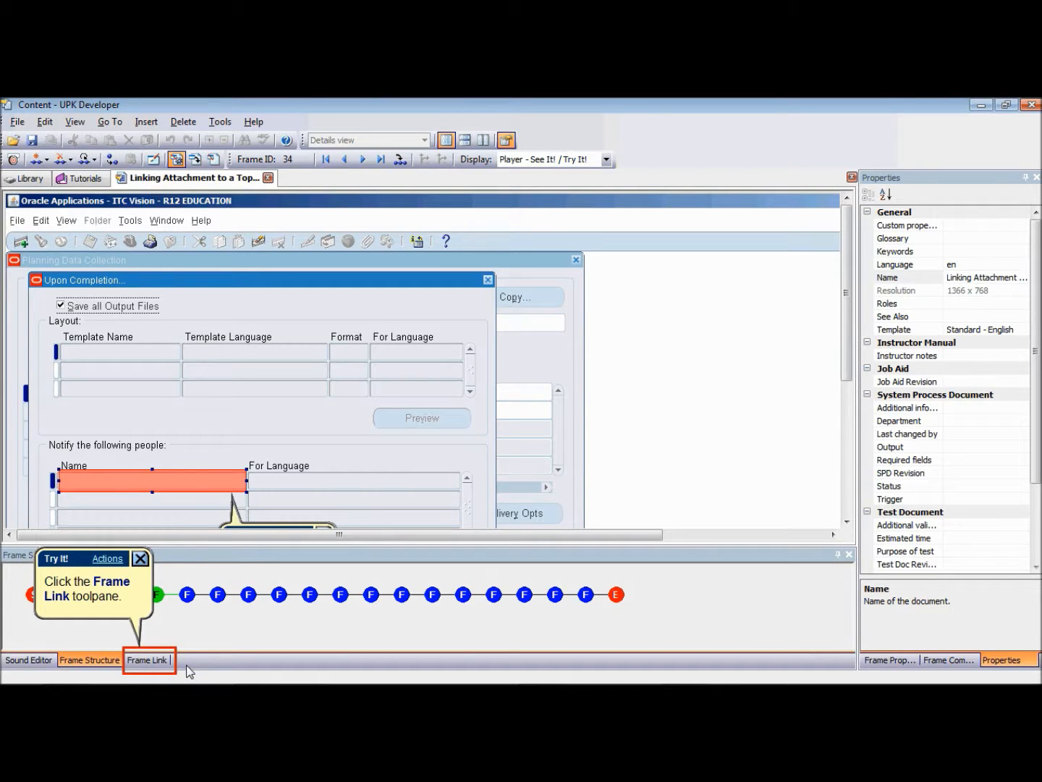
Show the Frame Link toolpane listing the current frame's links
click(149, 660)
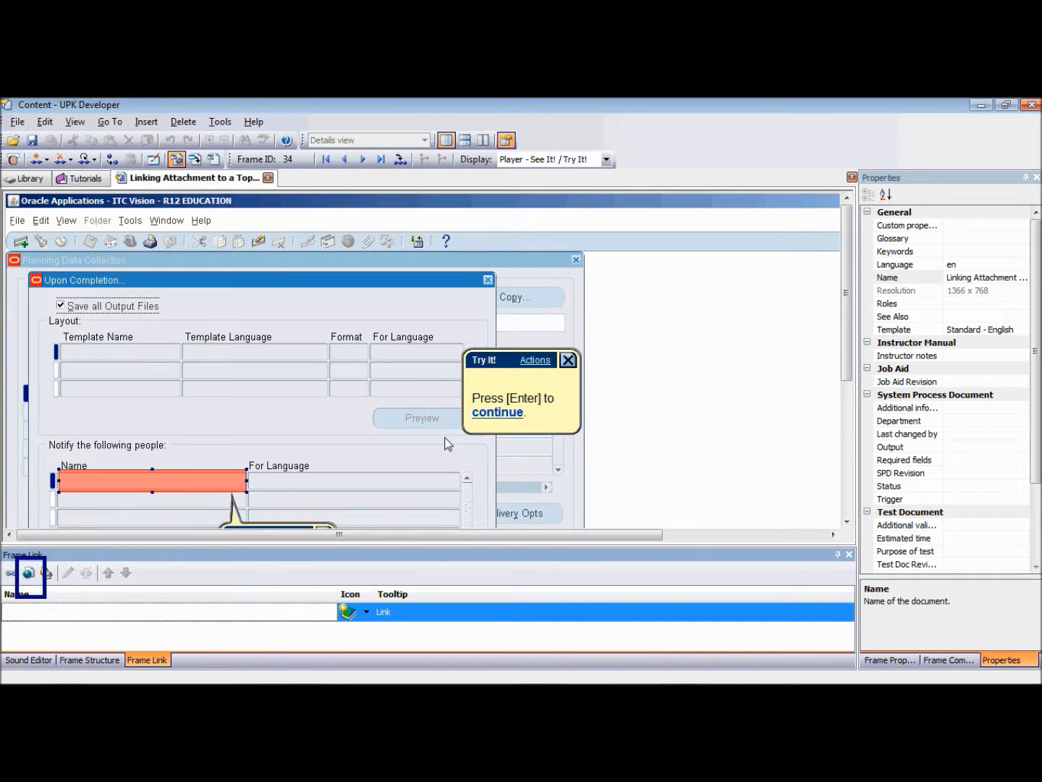
mouse_move(485, 417)
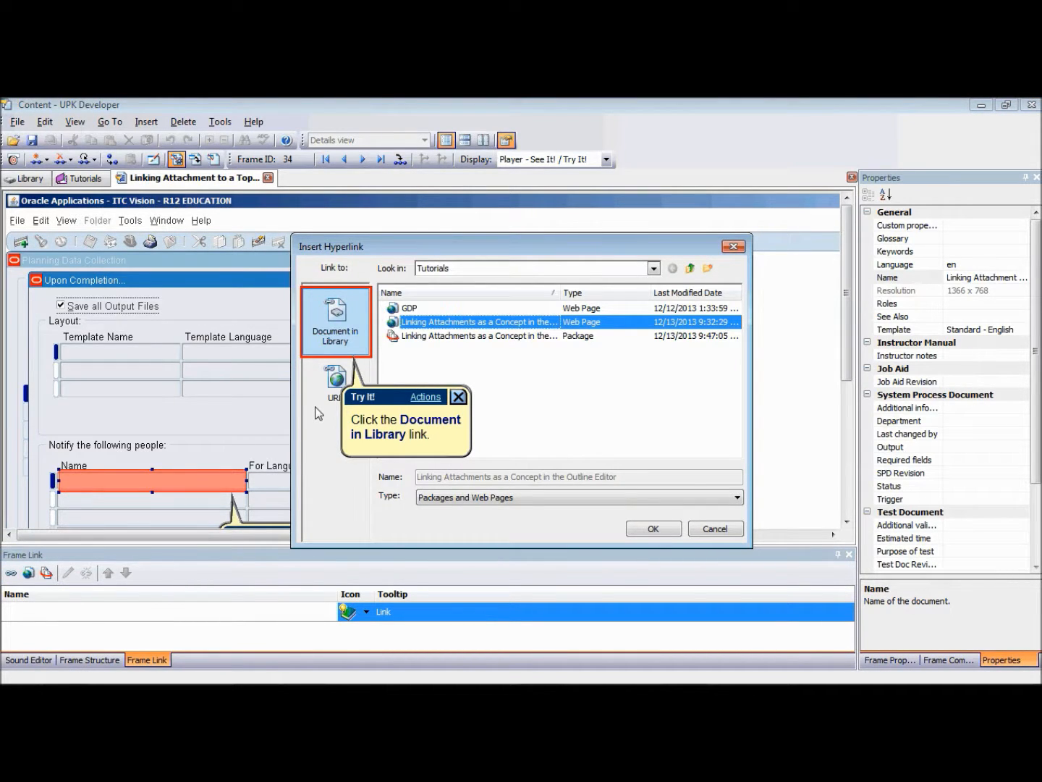
Link the frame to the Tutorials library web page 'Linking Attachments as a Concept in the Outline Editor'
click(334, 320)
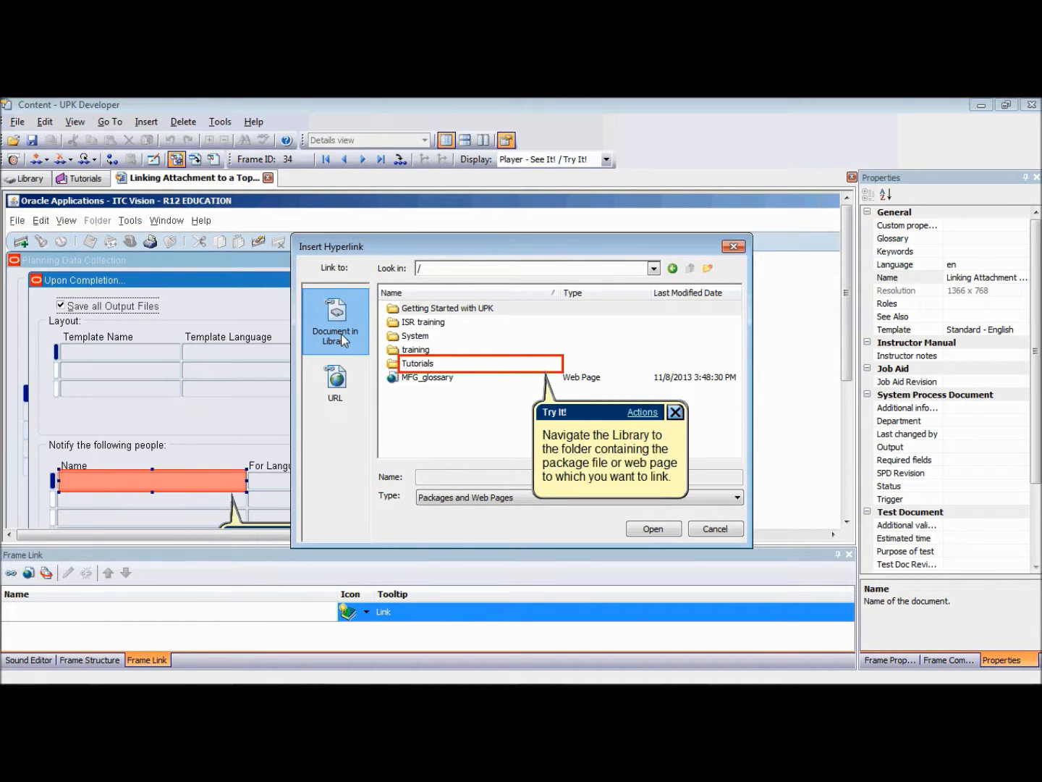
mouse_move(383, 355)
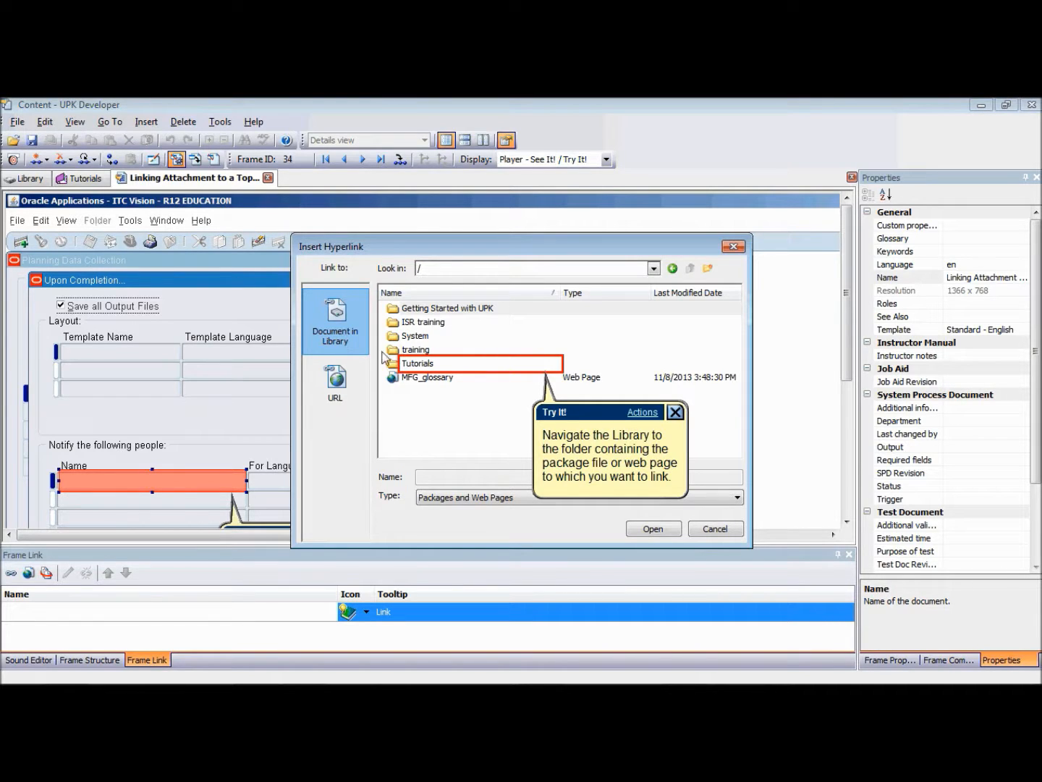
mouse_move(419, 369)
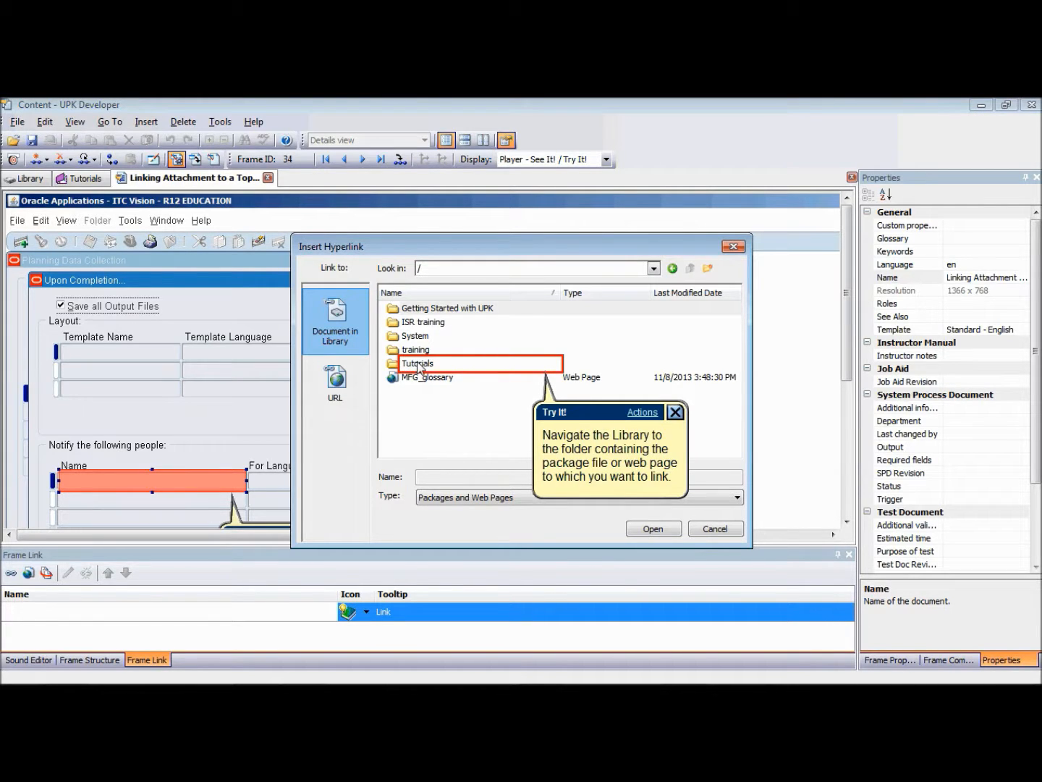
double_click(418, 362)
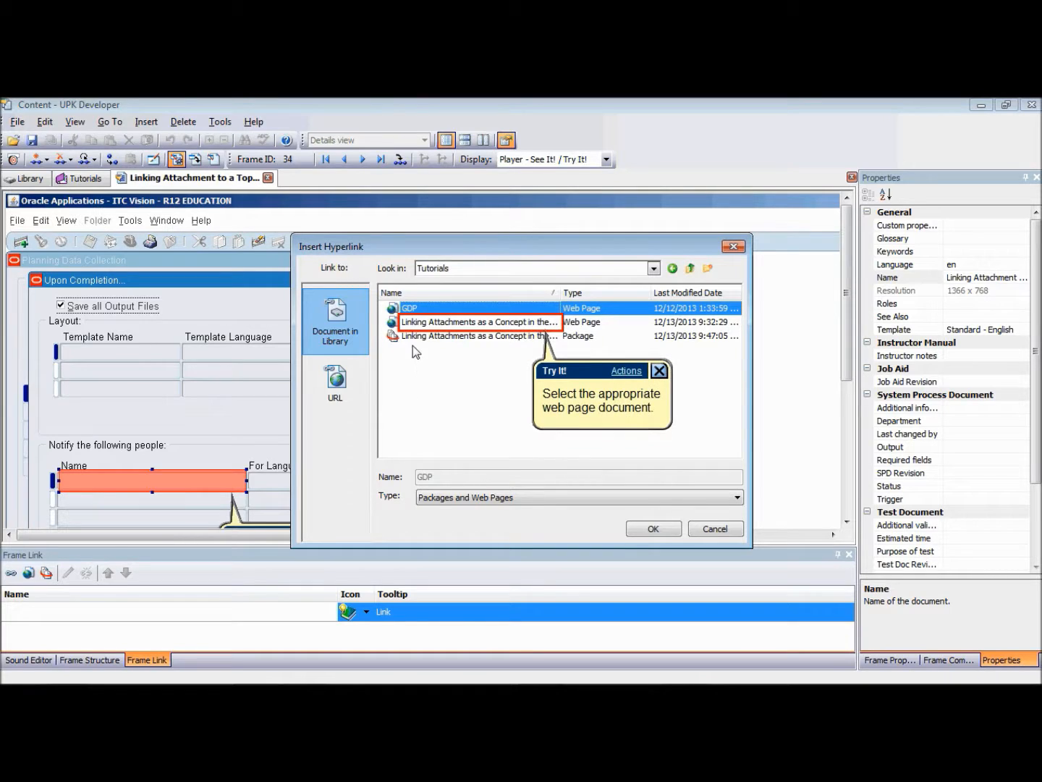
mouse_move(433, 328)
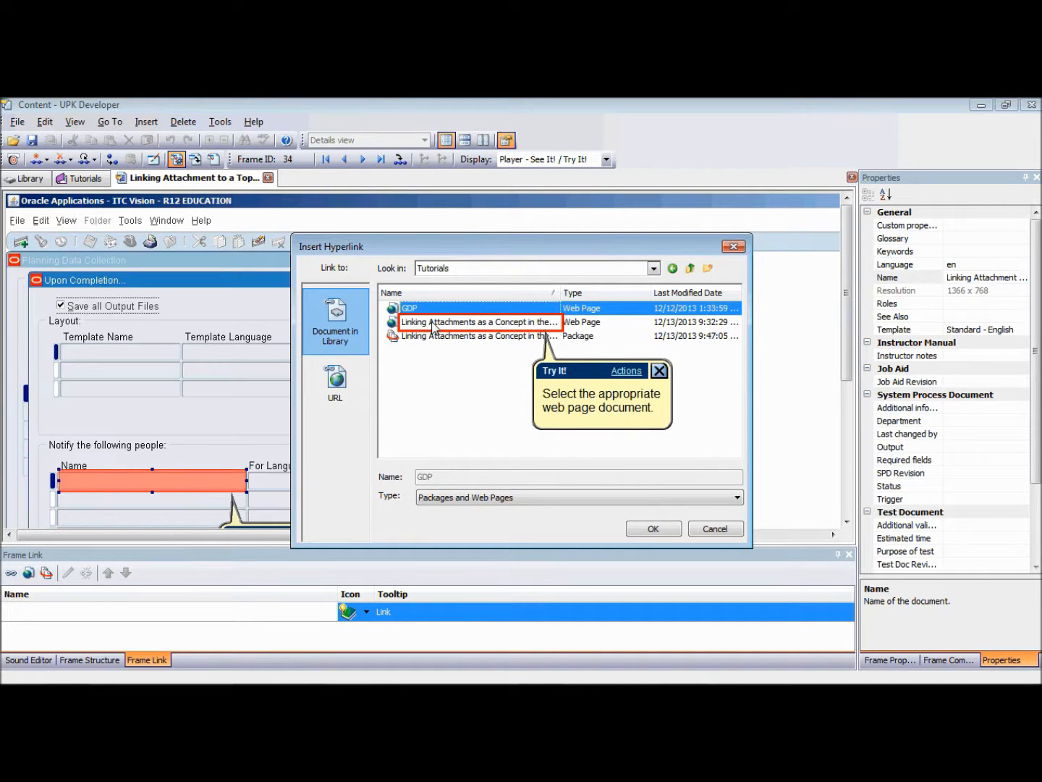
click(479, 322)
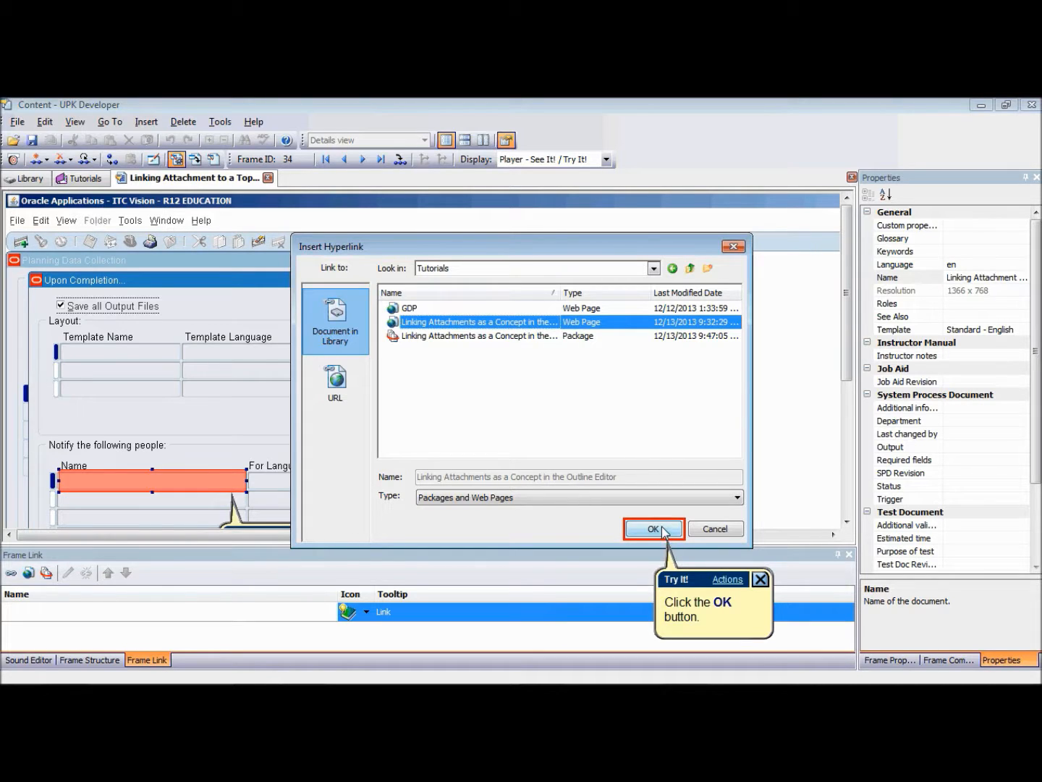
click(653, 529)
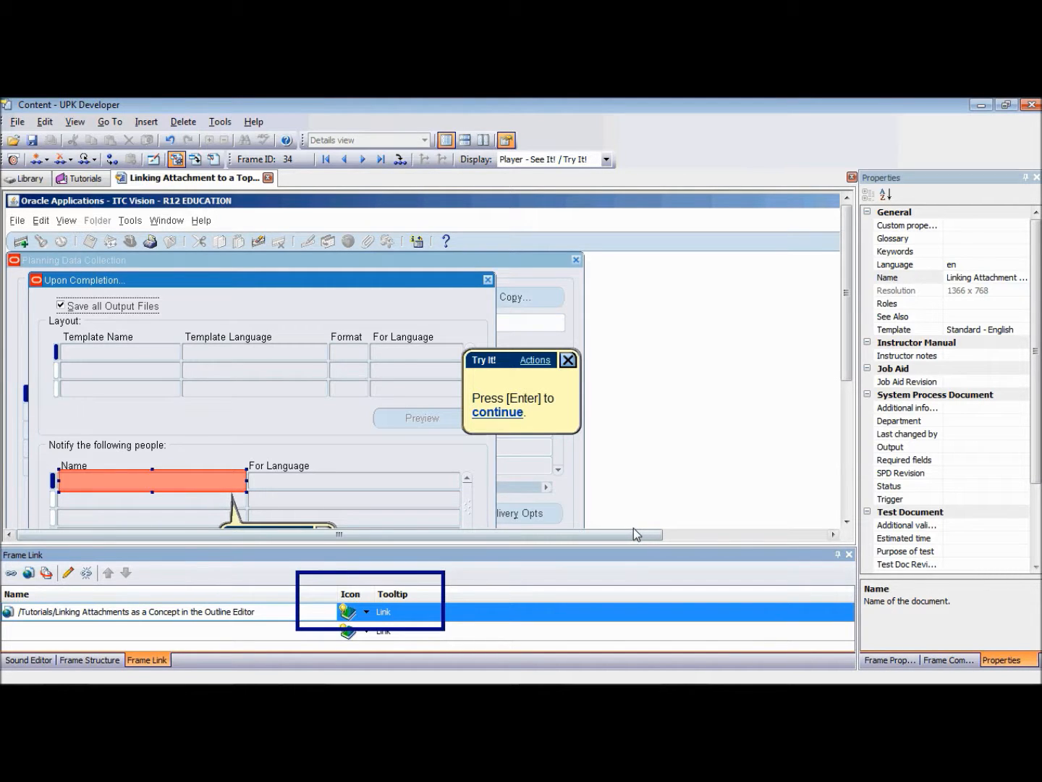
mouse_move(498, 412)
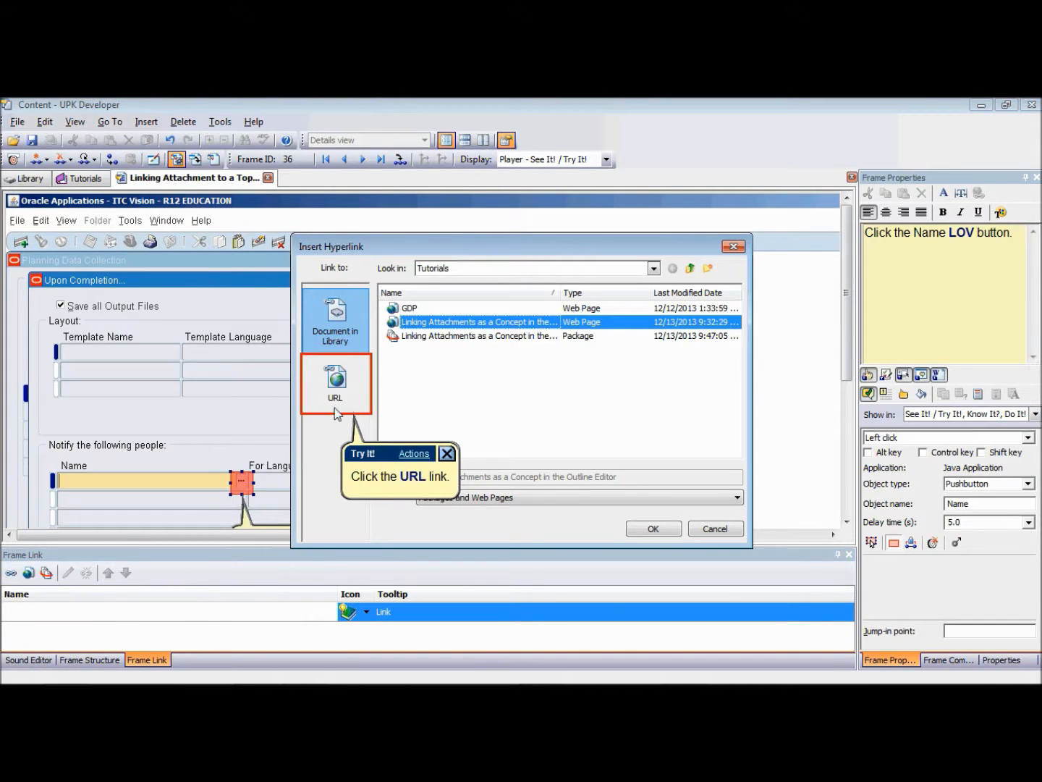
click(334, 383)
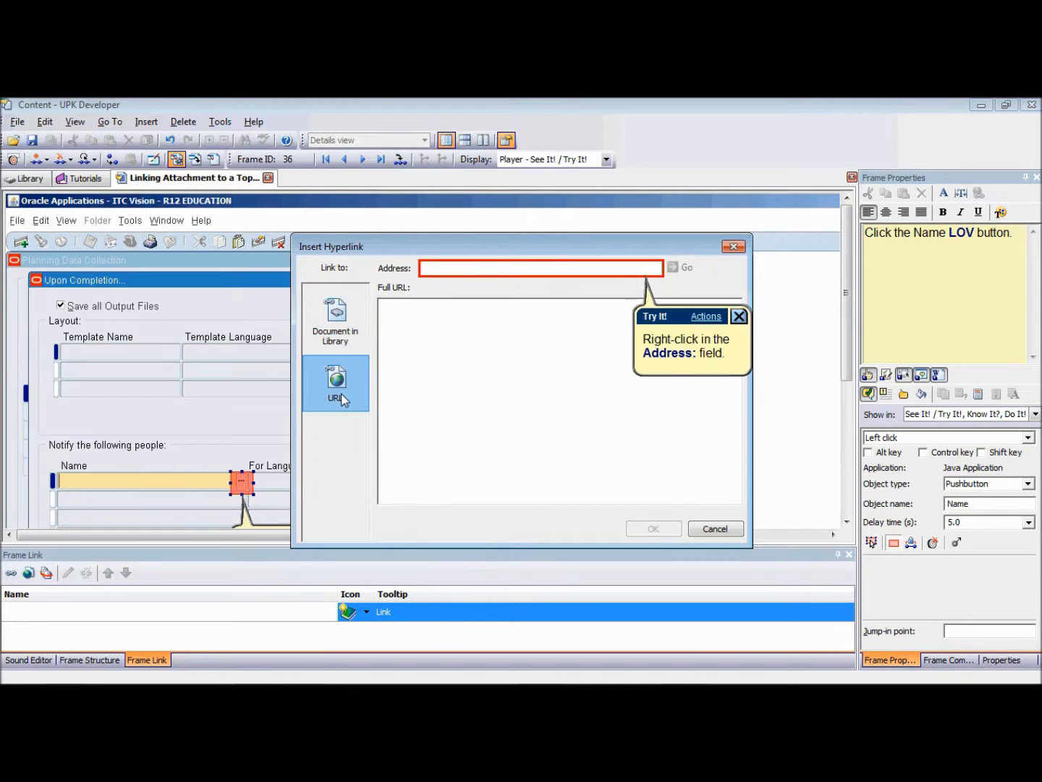
mouse_move(449, 270)
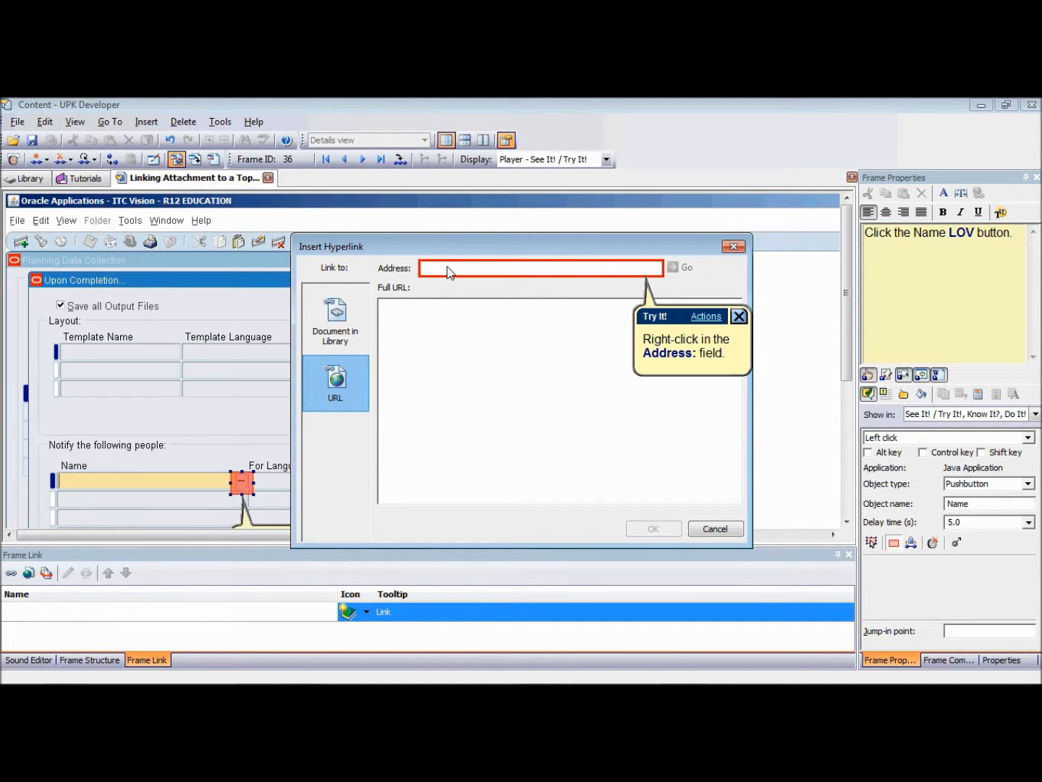
right_click(541, 268)
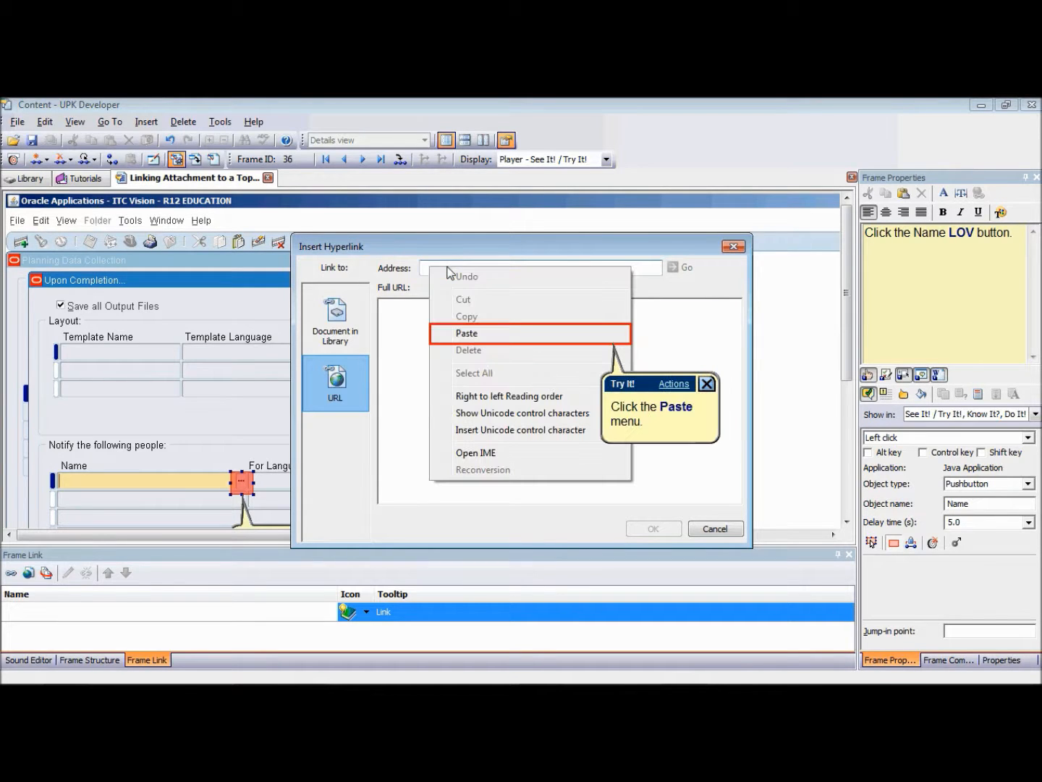
mouse_move(477, 340)
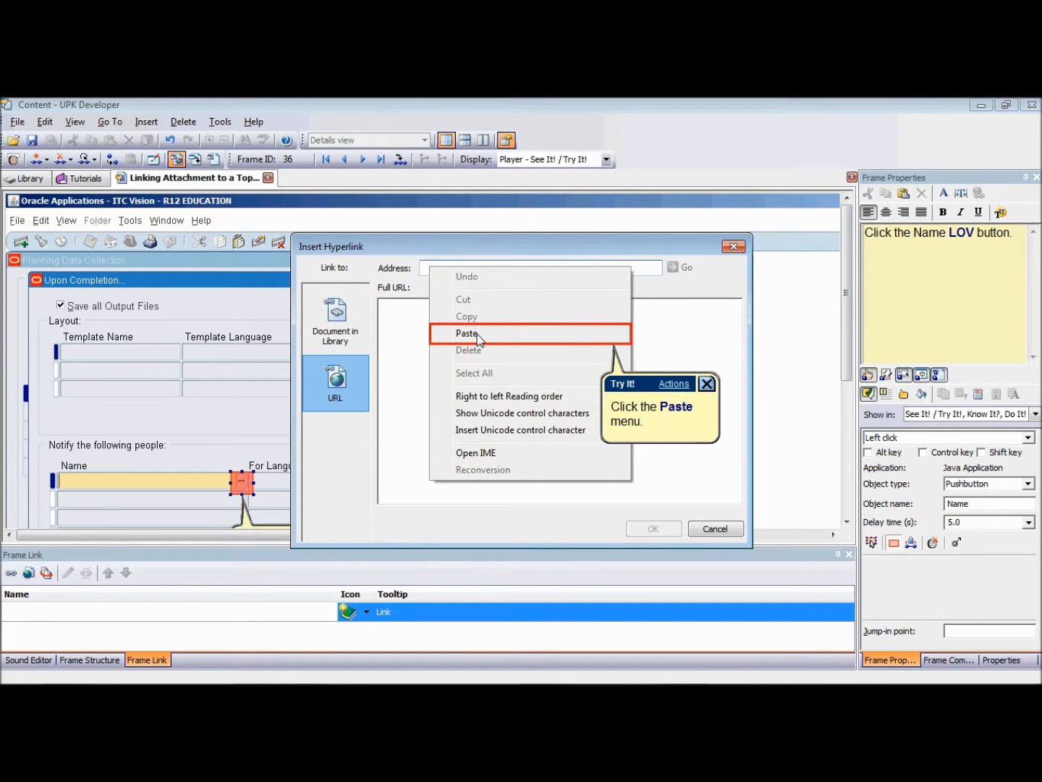
click(467, 334)
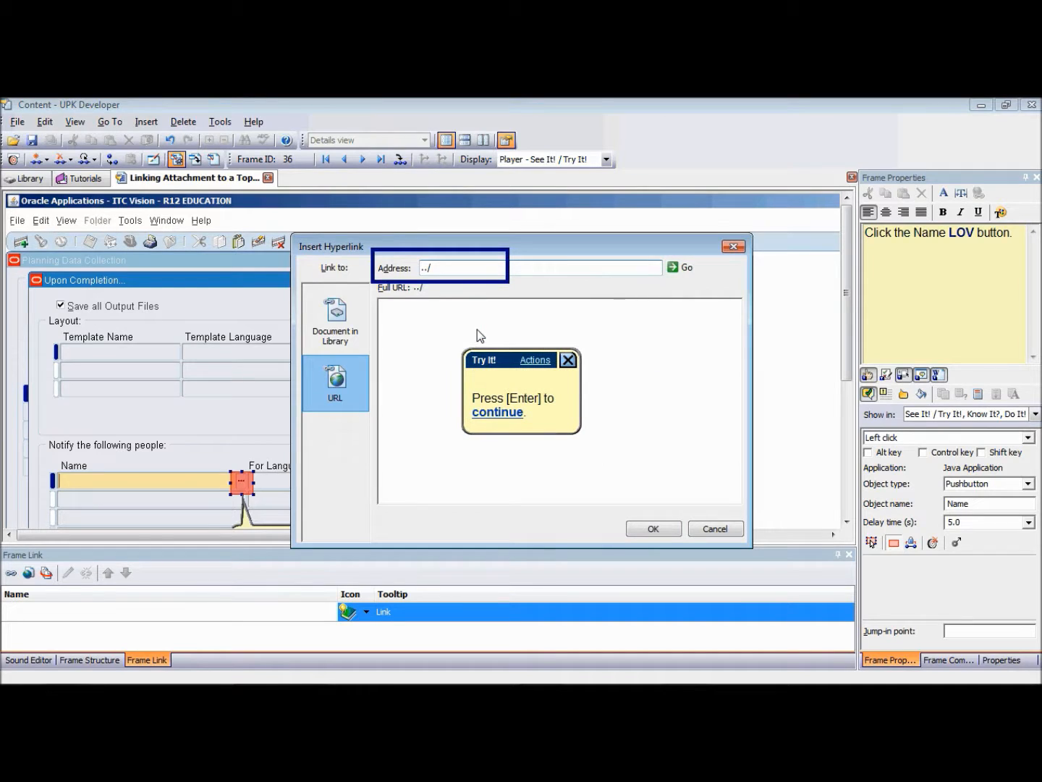
mouse_move(497, 412)
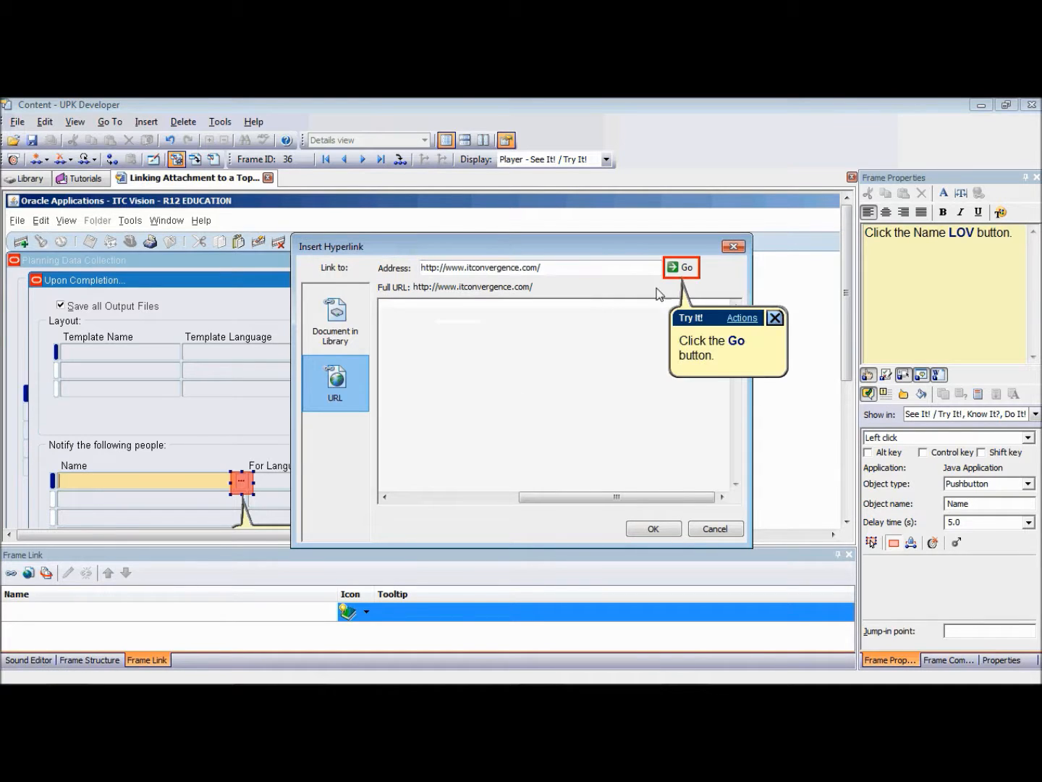
click(681, 267)
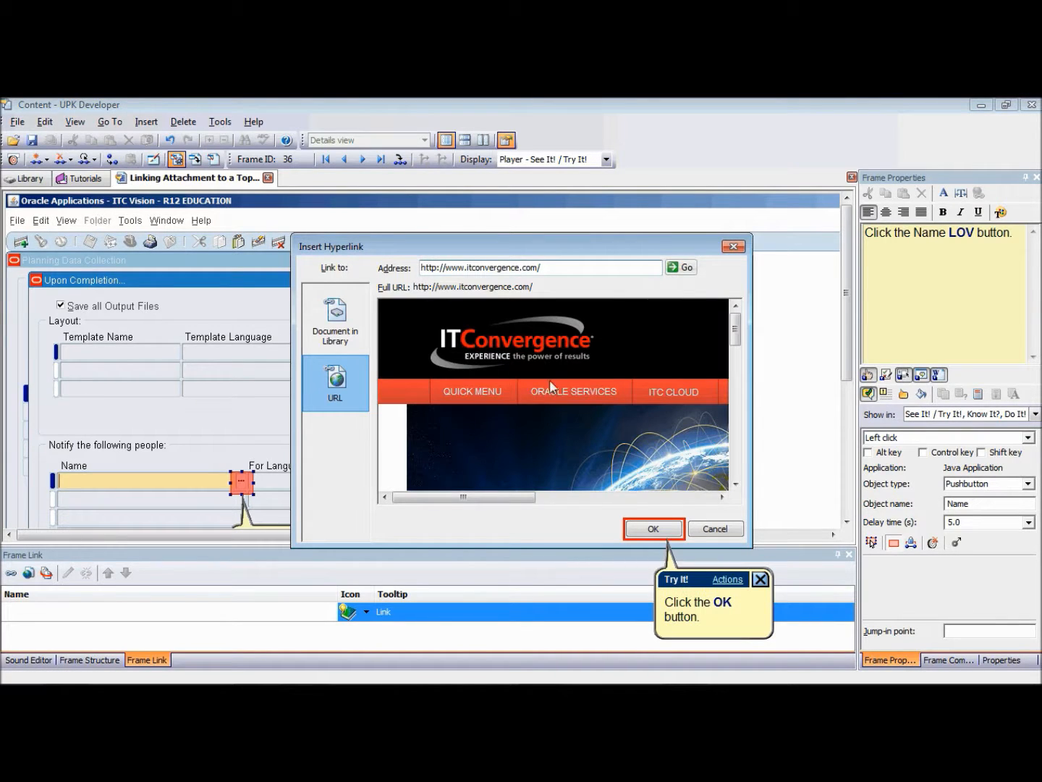
mouse_move(643, 526)
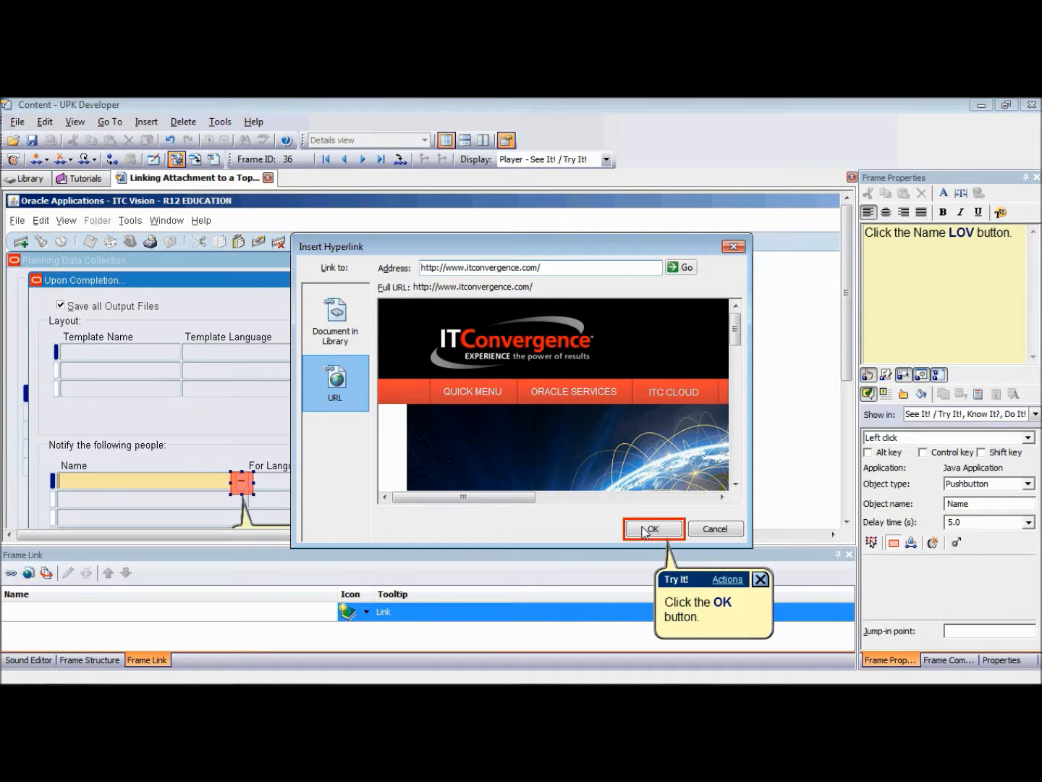
click(652, 528)
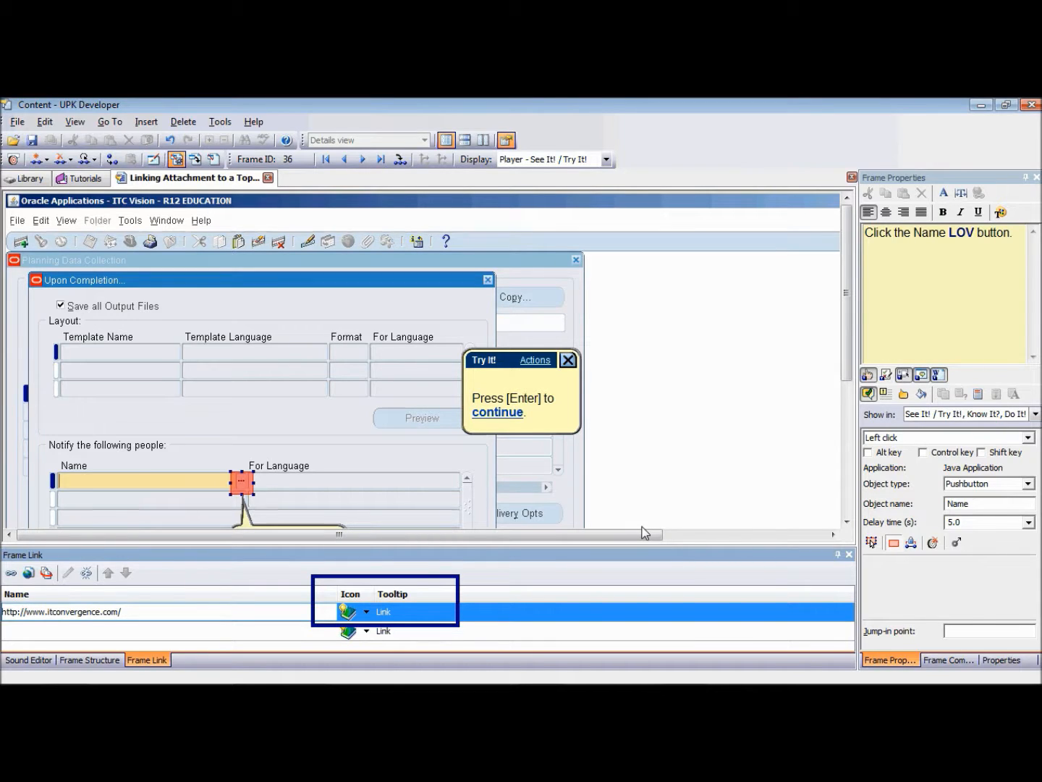
mouse_move(637, 532)
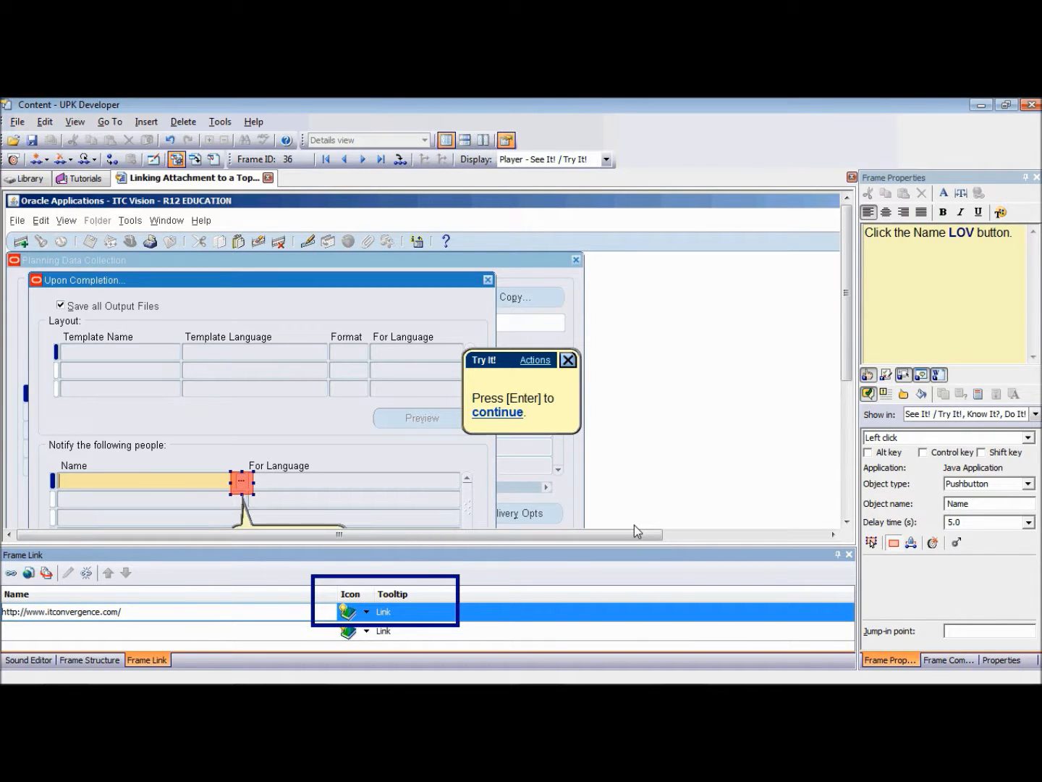
mouse_move(516, 421)
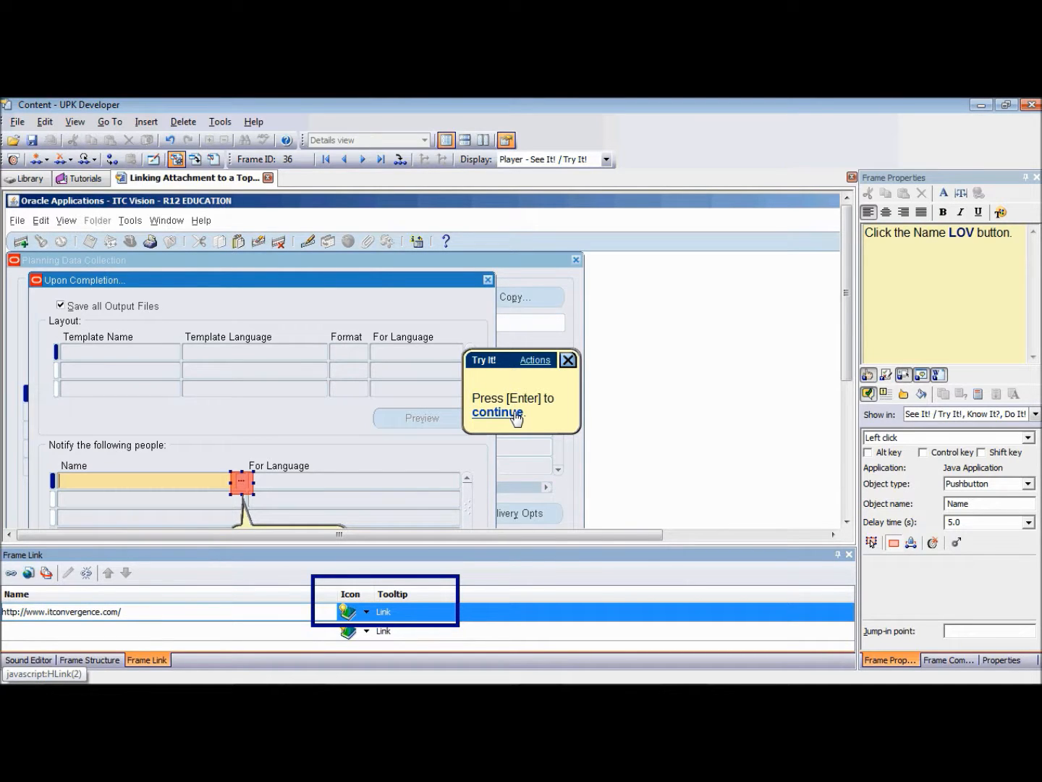
Advance the Try It! walkthrough to the new-package linking step
click(496, 411)
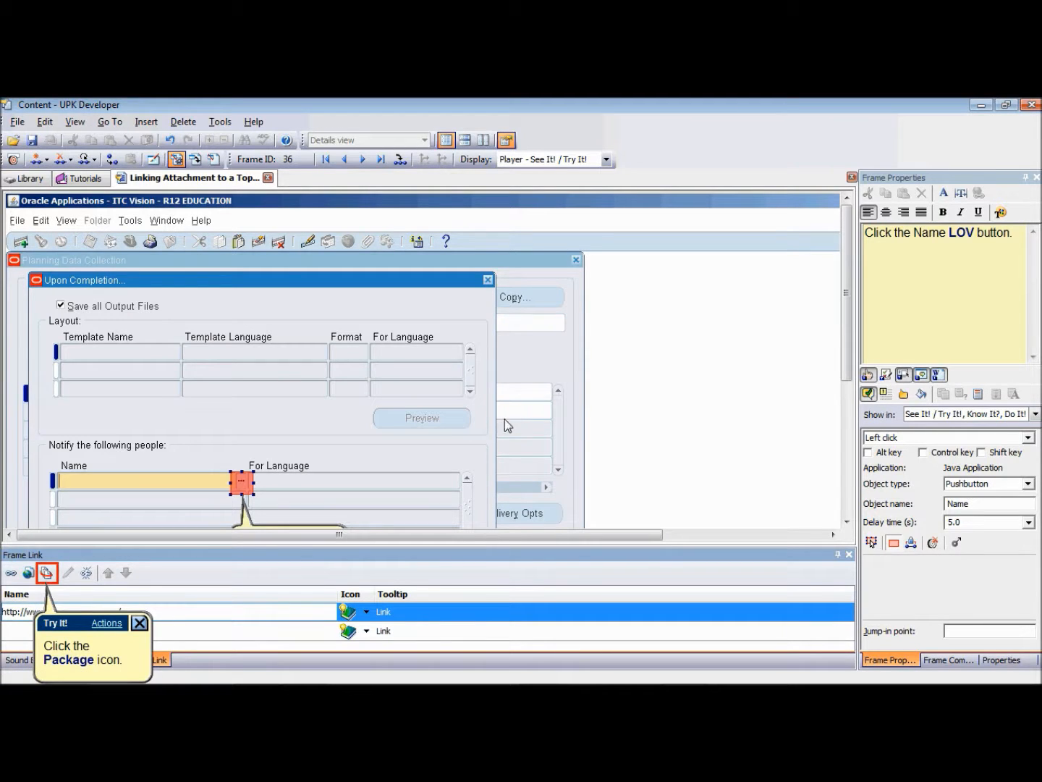
mouse_move(57, 580)
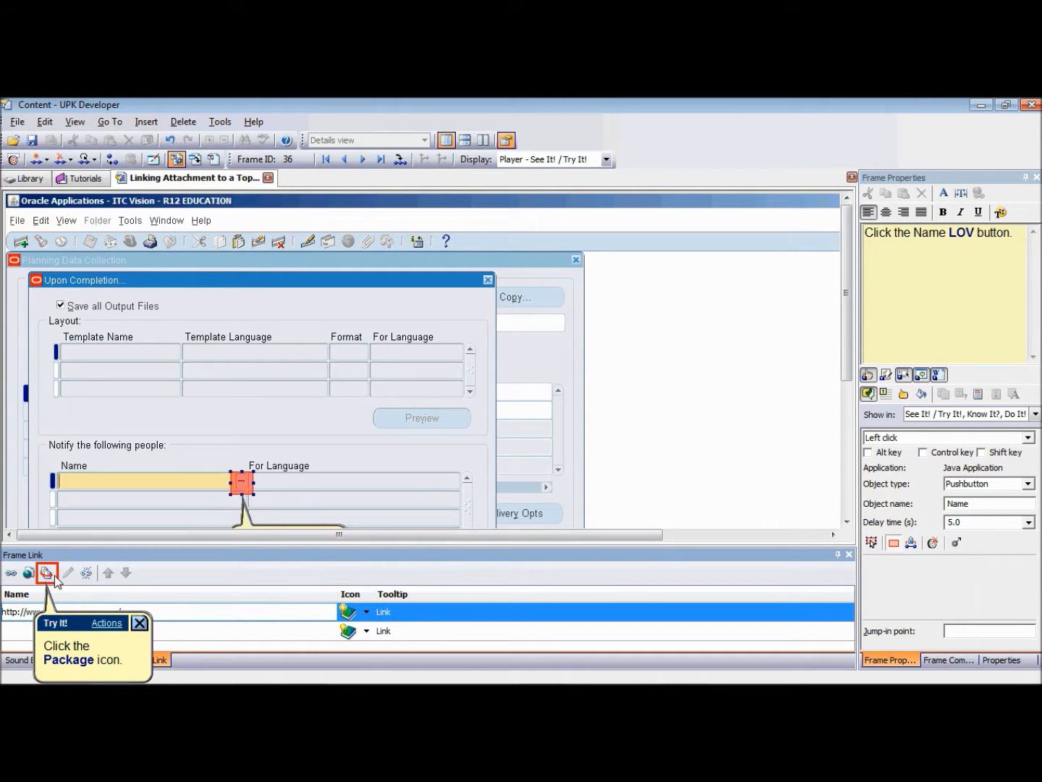
Start a new package and add the 'How to Link Attachment to a Topic Frame.ppt' presentation to it
click(46, 572)
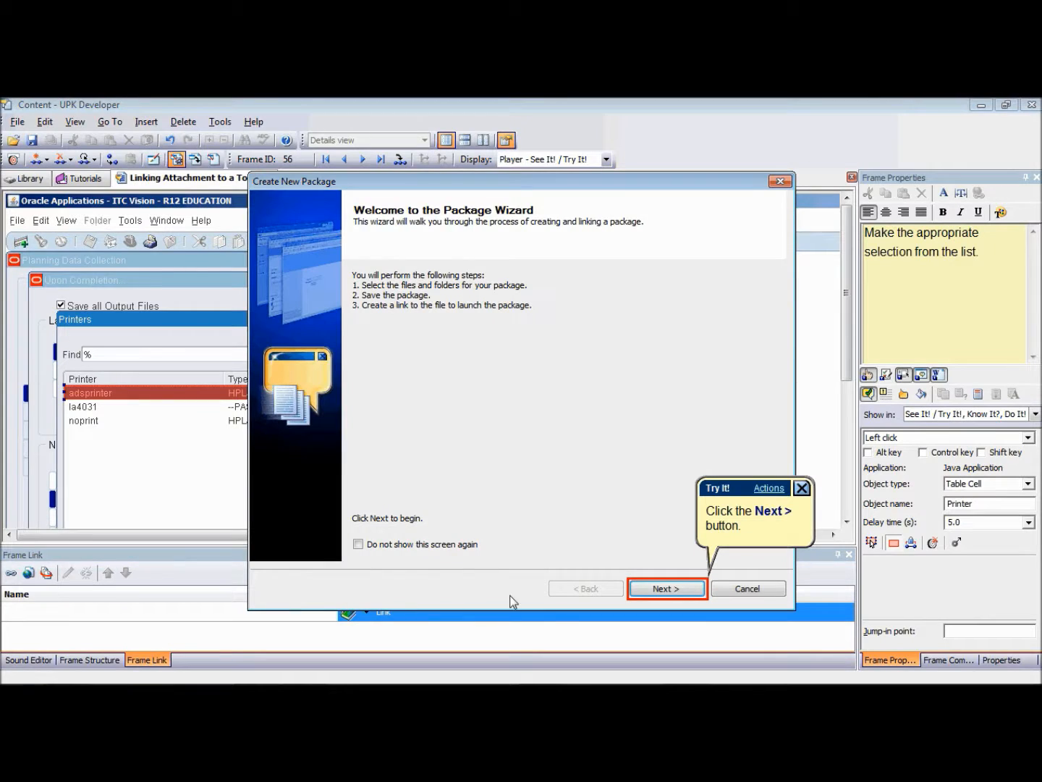
click(666, 588)
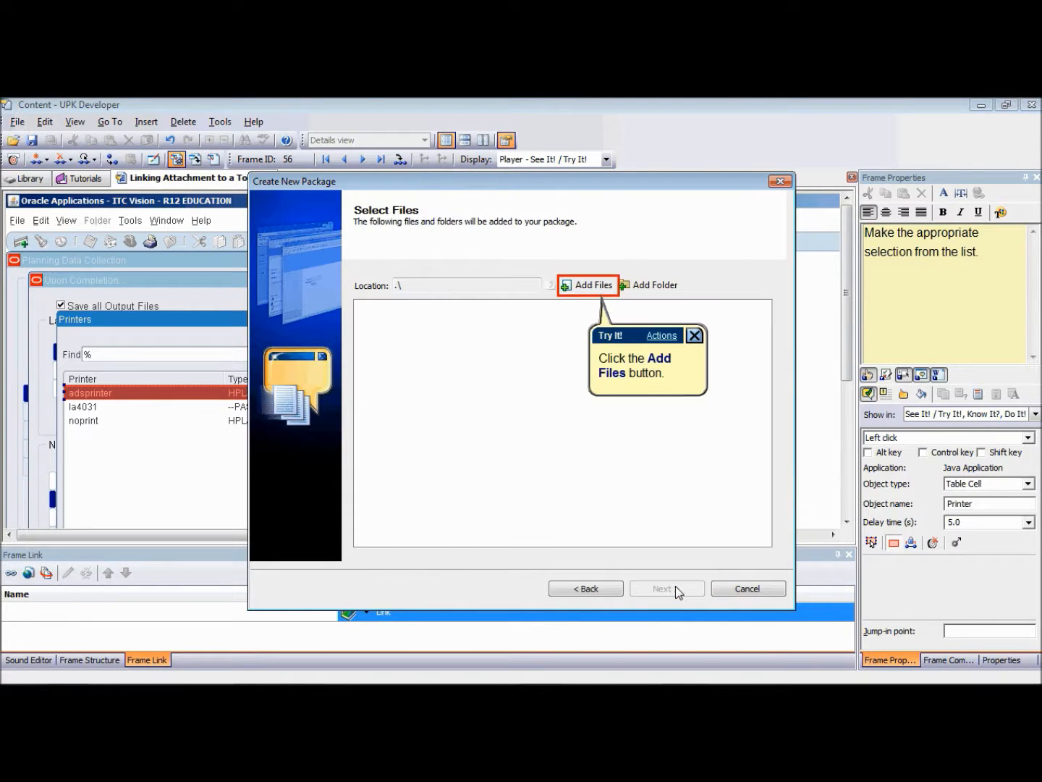
mouse_move(594, 312)
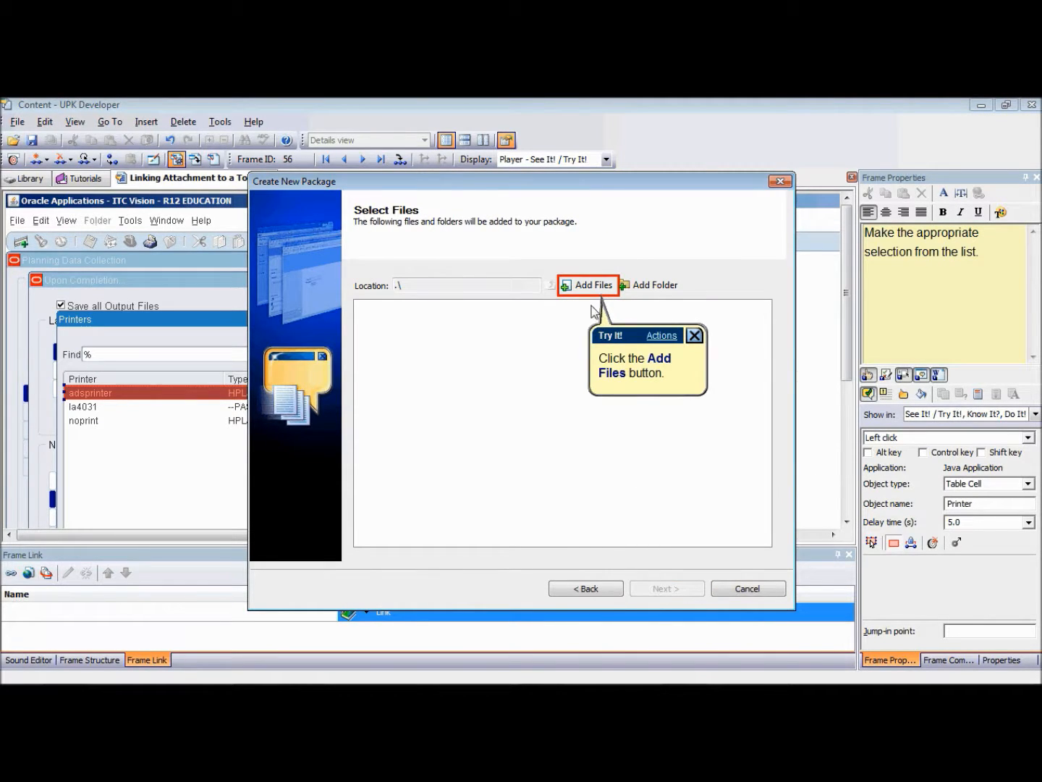
click(592, 284)
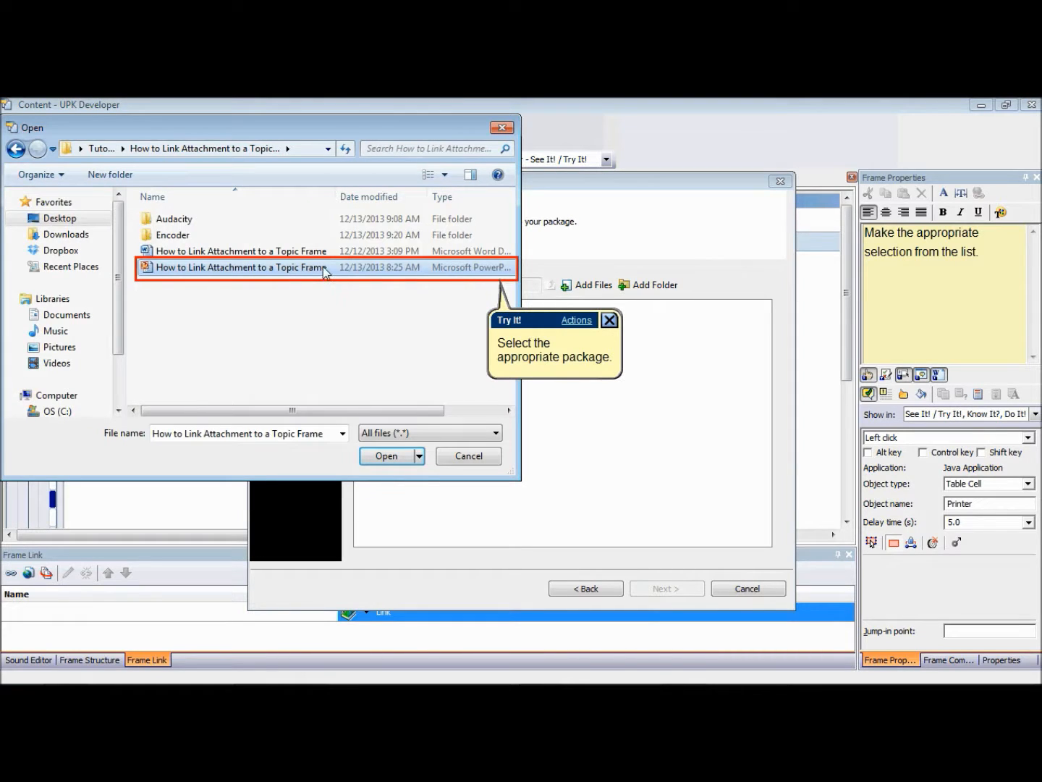
click(386, 455)
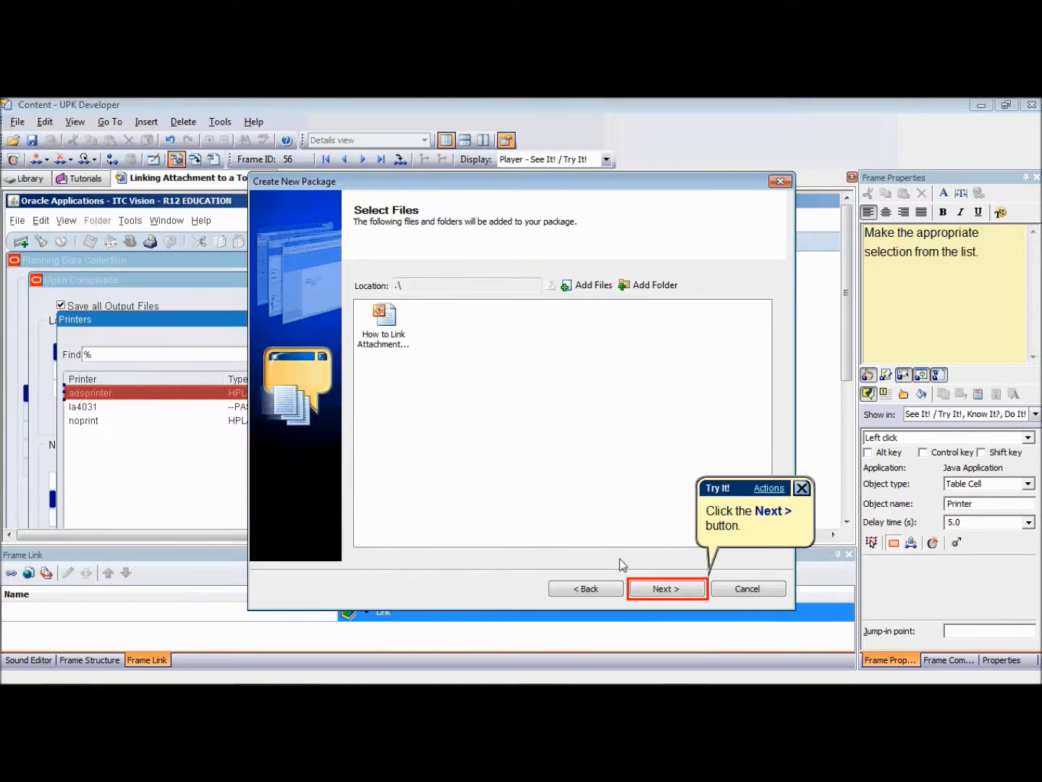
click(666, 588)
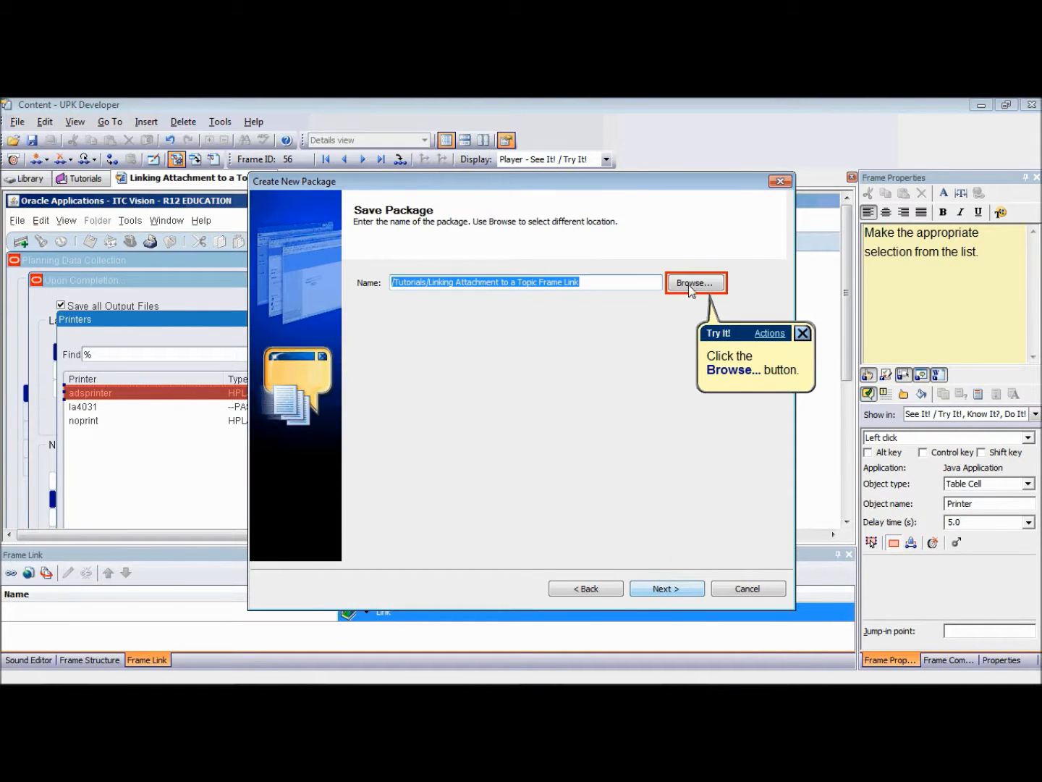
Save the package in the Tutorials folder and make the presentation the file the link opens
click(695, 282)
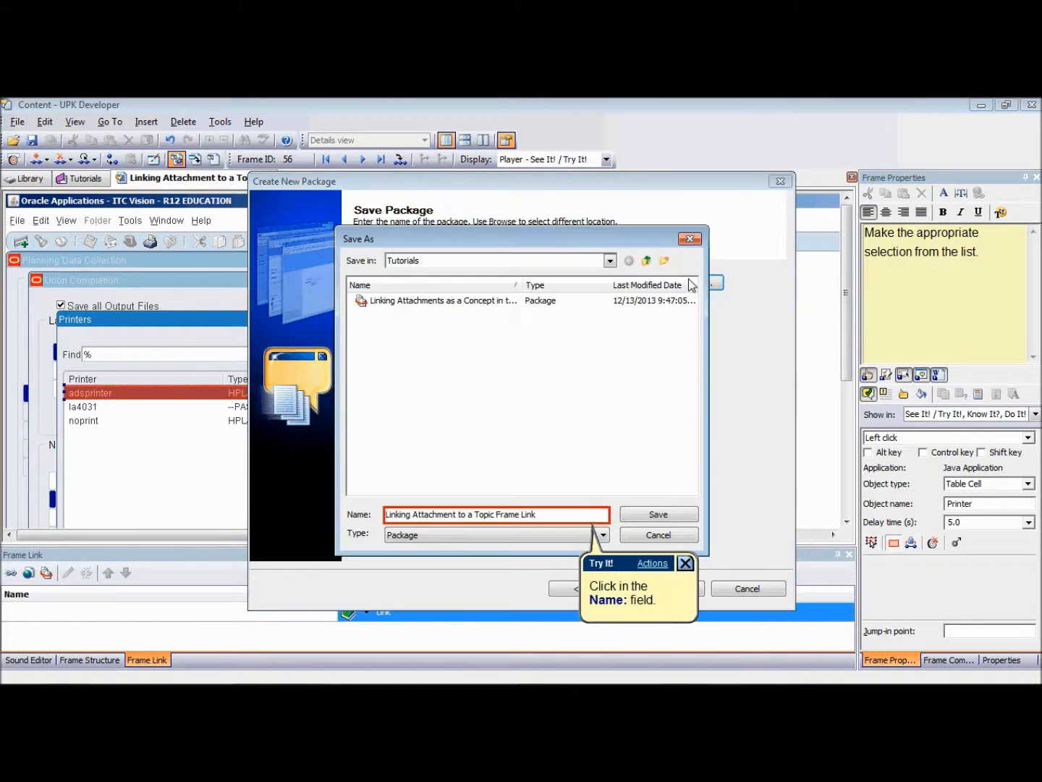
click(495, 514)
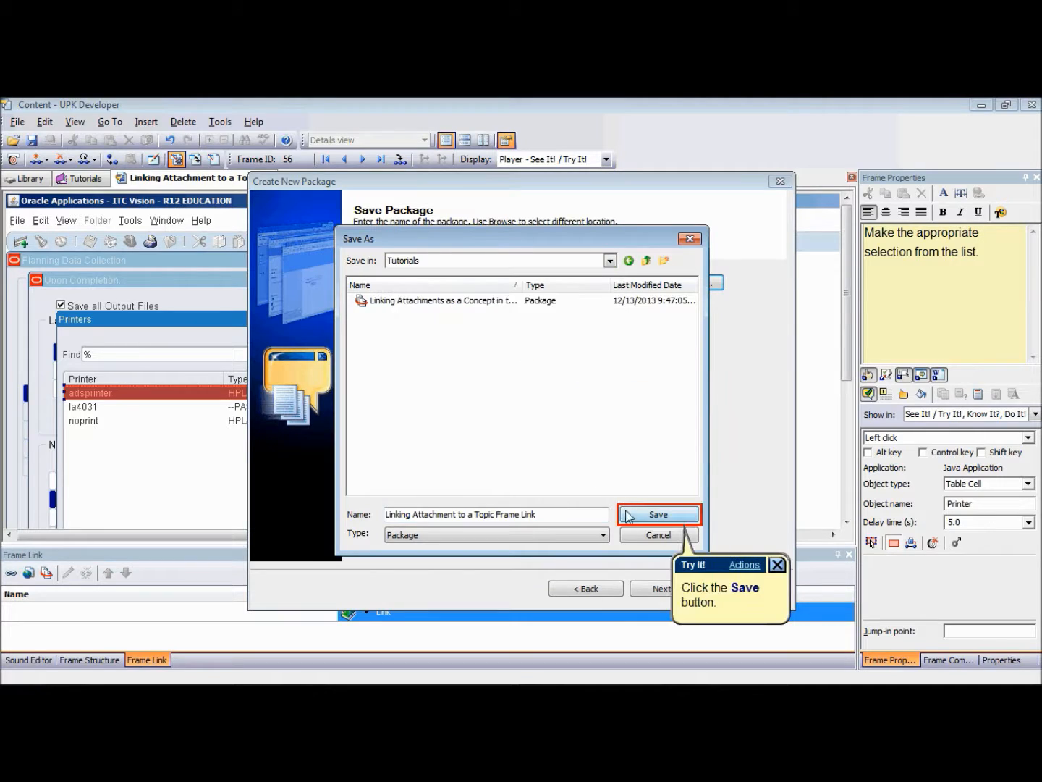
click(658, 514)
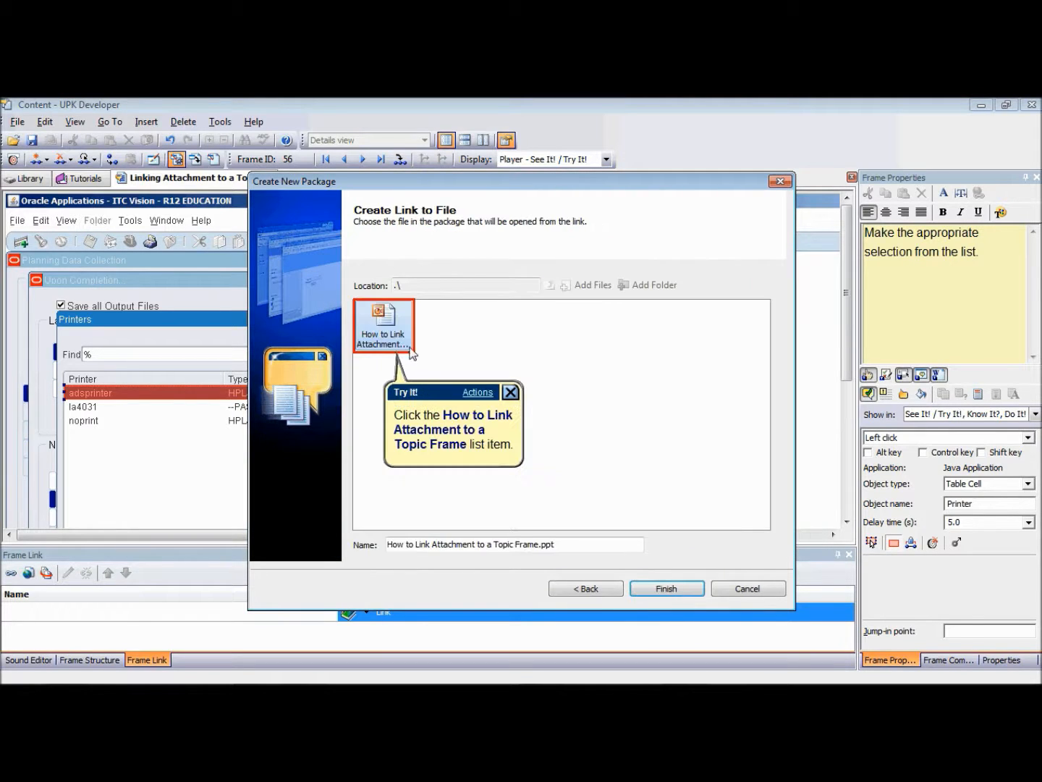
click(384, 325)
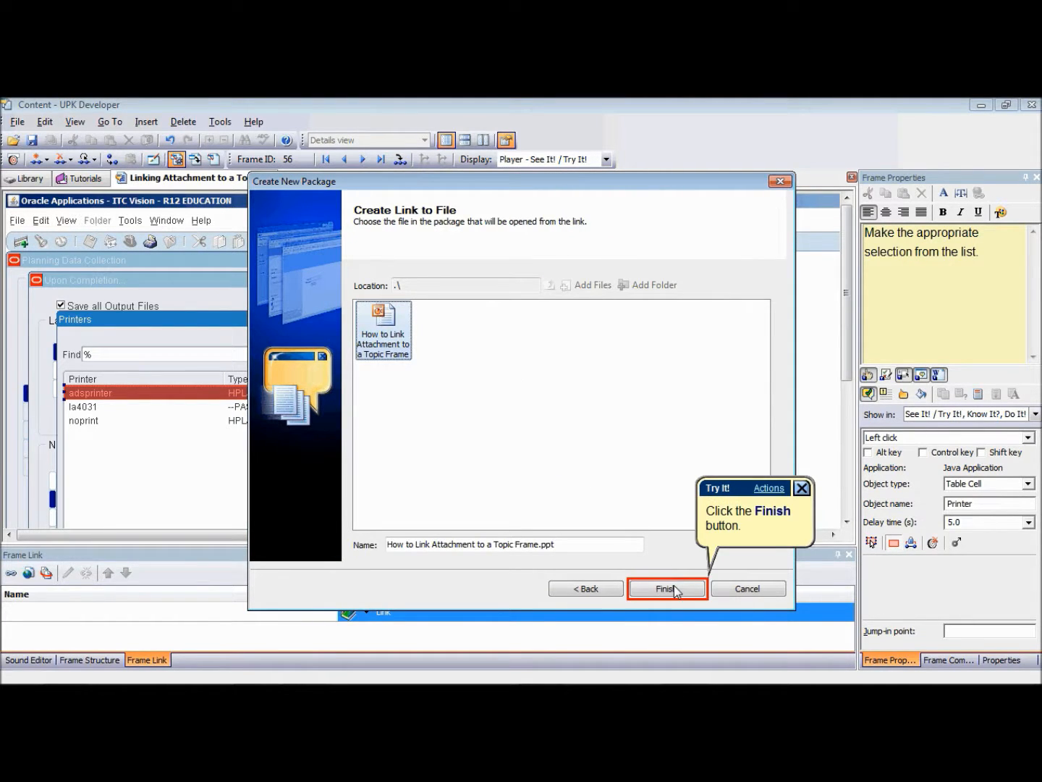
mouse_move(679, 593)
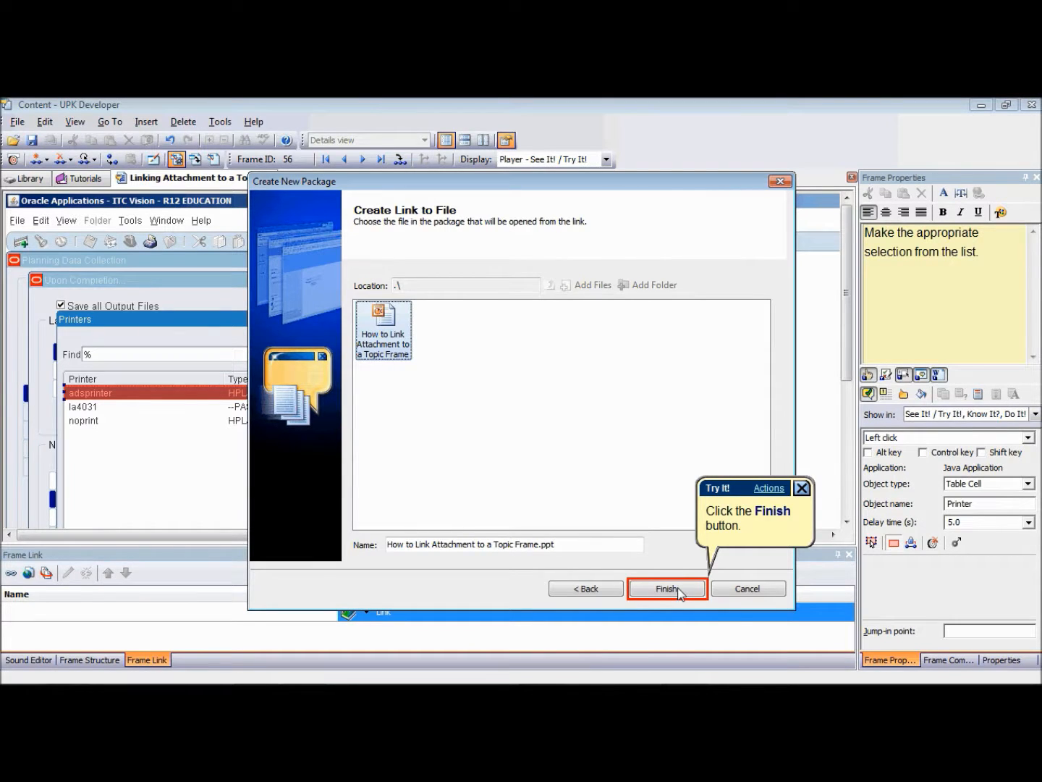
click(666, 588)
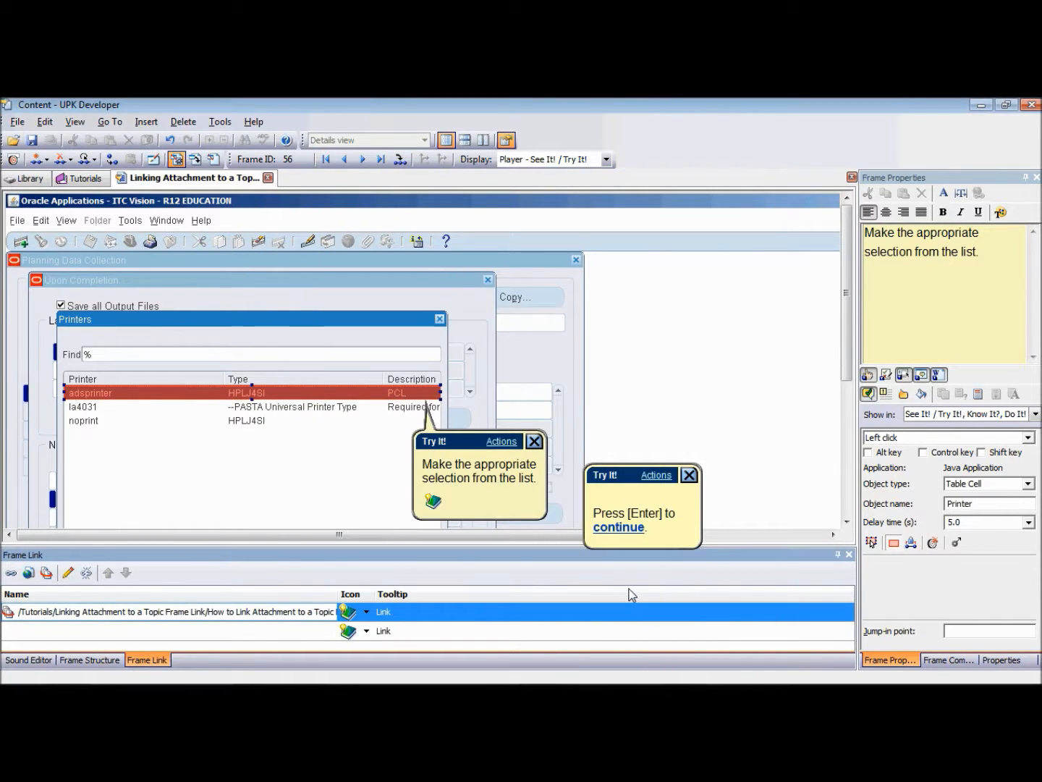